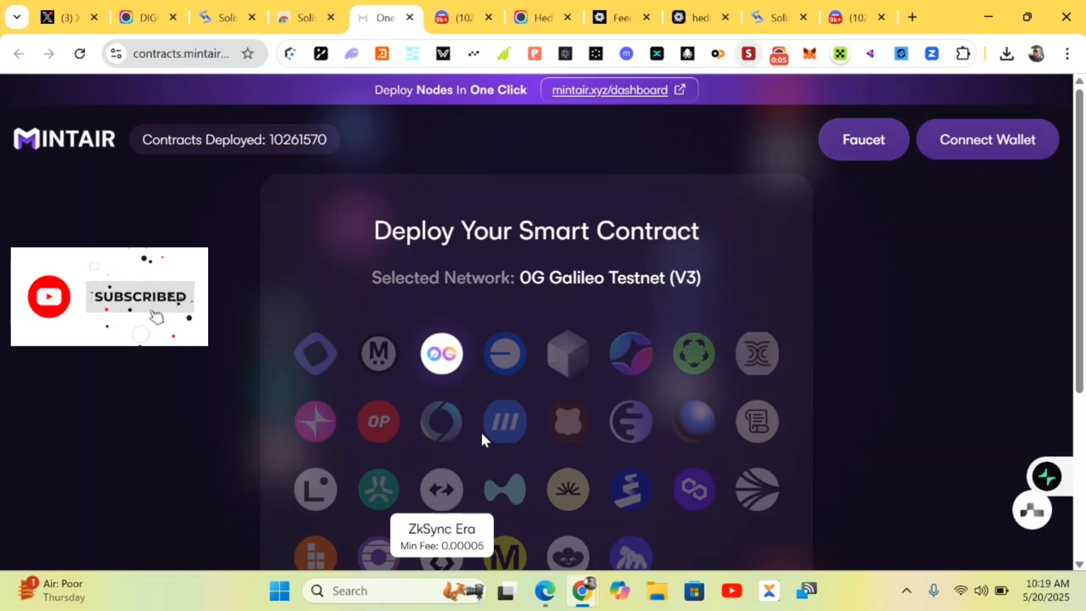
{"action": "mouse_move", "coordinate": [411, 377]}
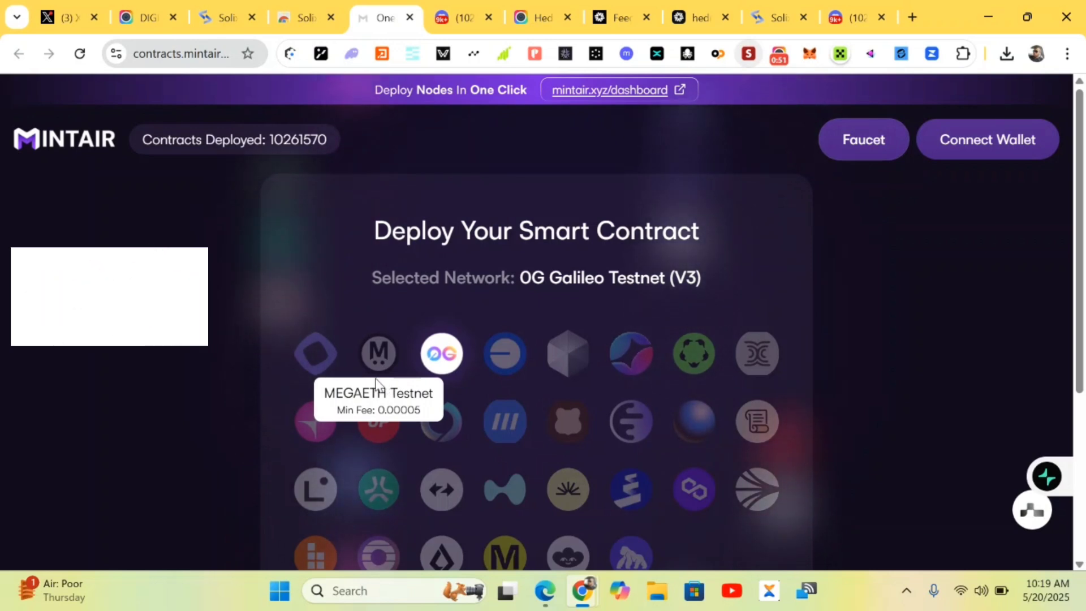
{"action": "mouse_move", "coordinate": [316, 353]}
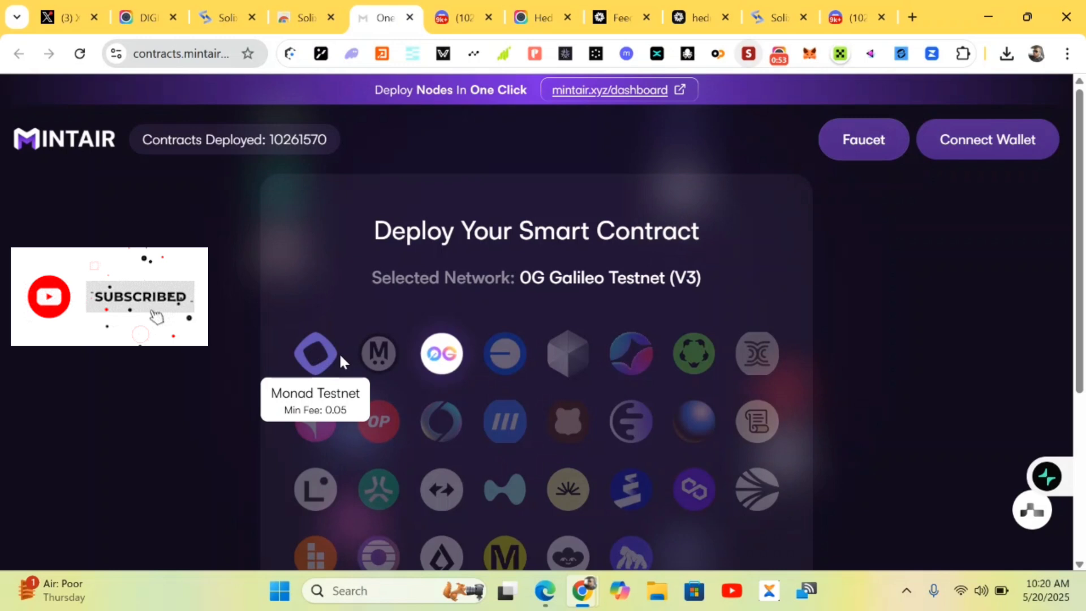
{"action": "mouse_move", "coordinate": [505, 354]}
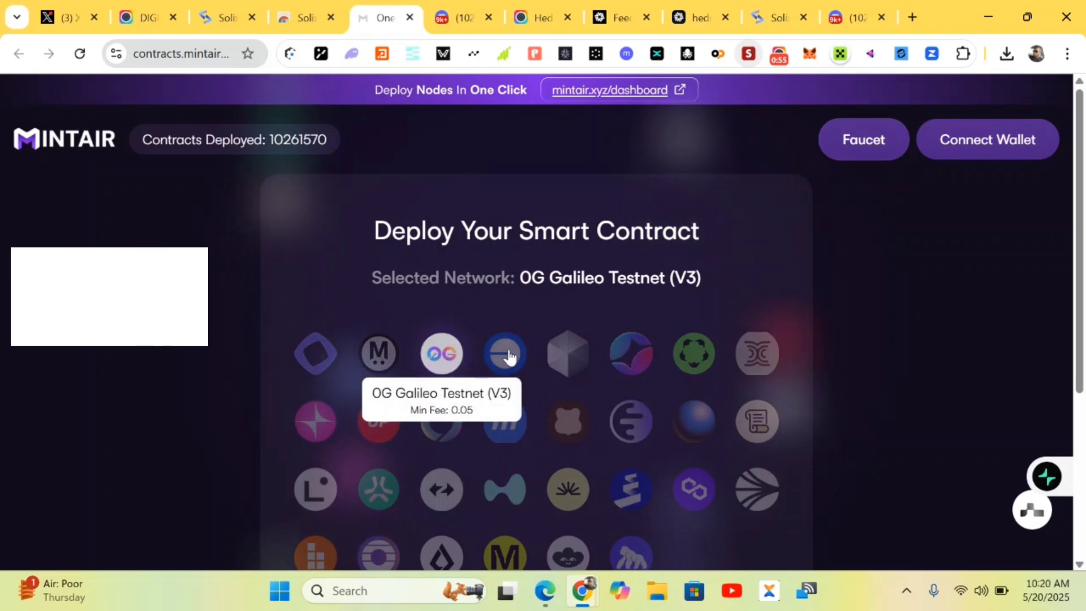
{"action": "mouse_move", "coordinate": [630, 353]}
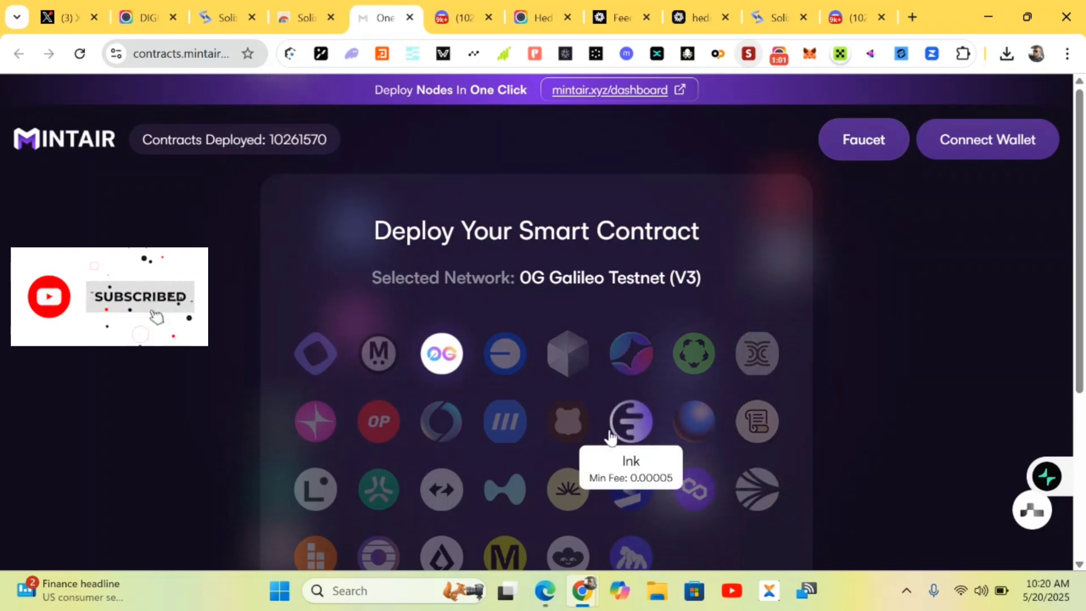
{"action": "mouse_move", "coordinate": [441, 422]}
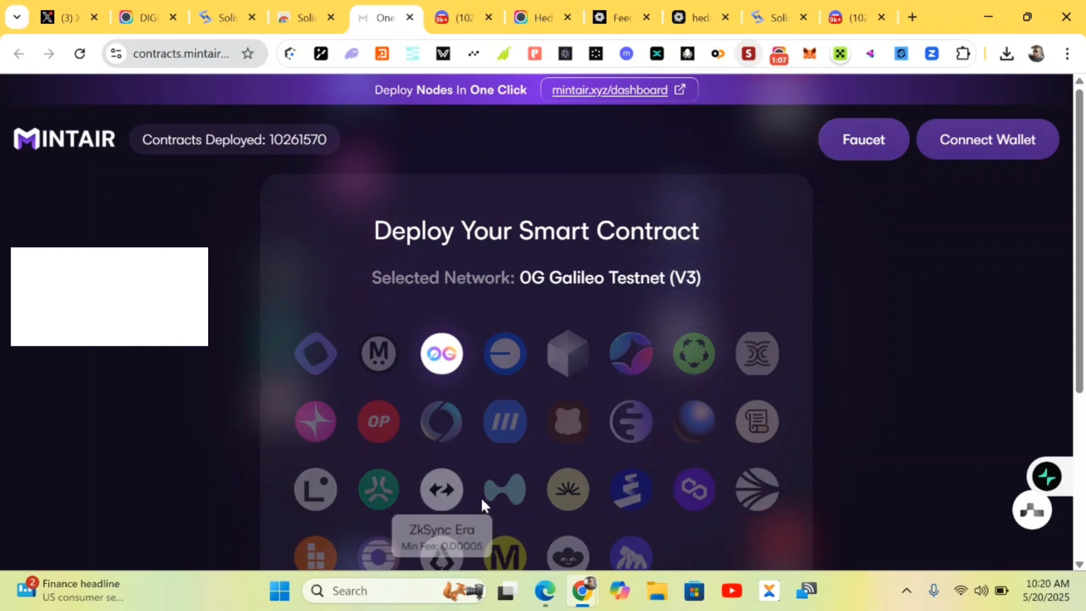
{"action": "mouse_move", "coordinate": [628, 490]}
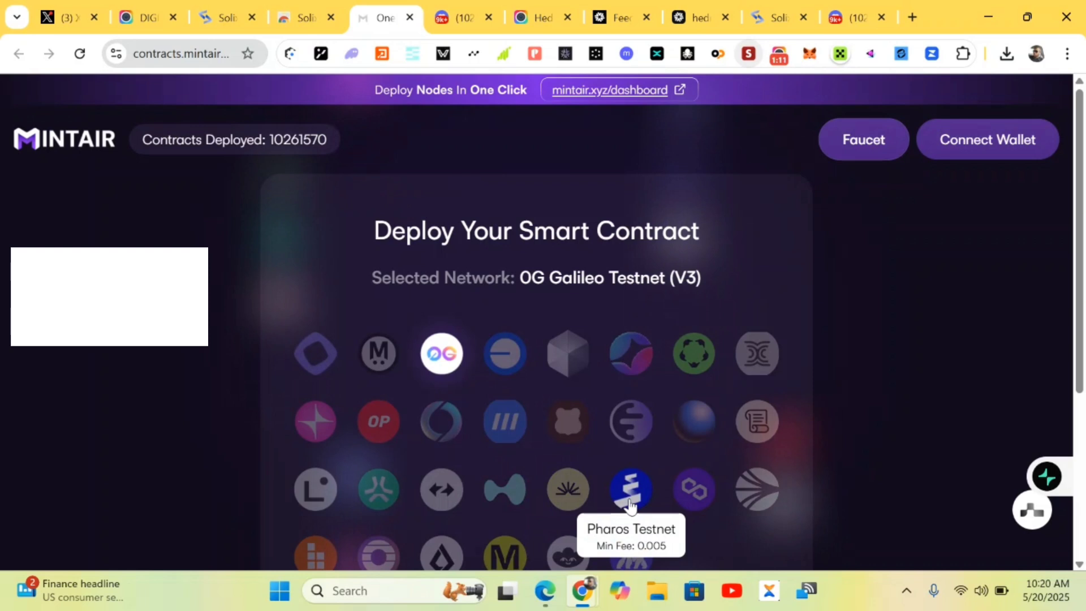
Start a wallet connection on Mintair Contracts and pick MetaMask as the wallet
{"action": "scroll", "scroll_direction": "down", "scroll_amount": 3}
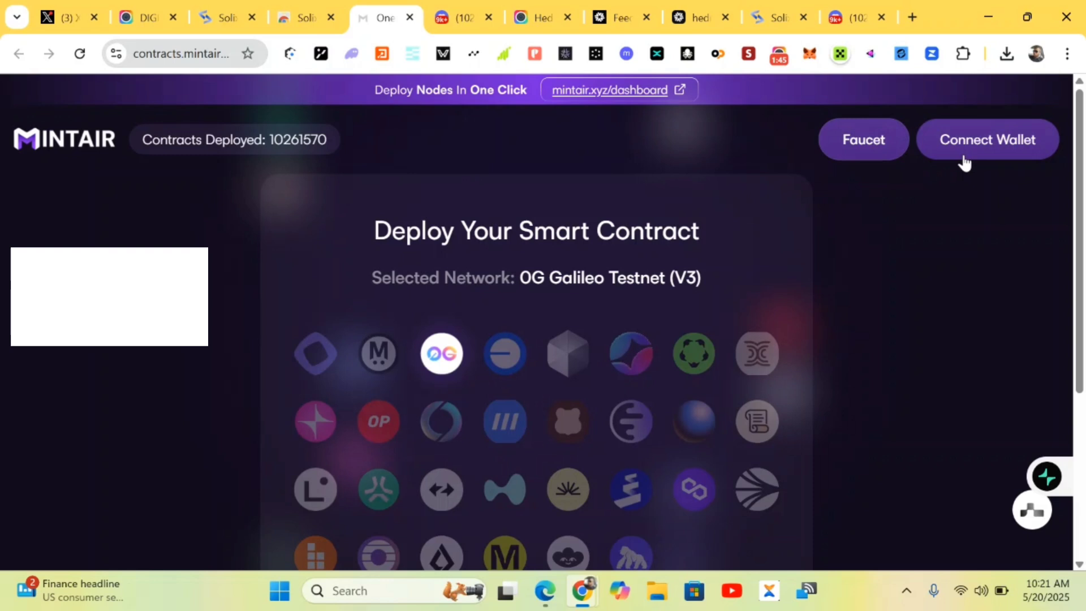
{"action": "left_click", "coordinate": [986, 139]}
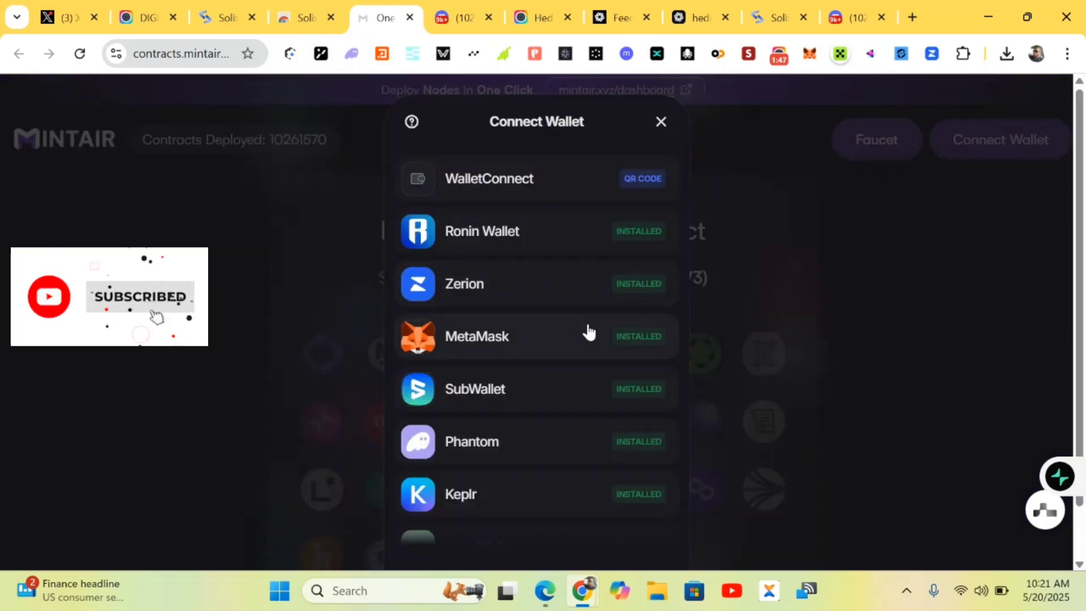
{"action": "left_click", "coordinate": [476, 336]}
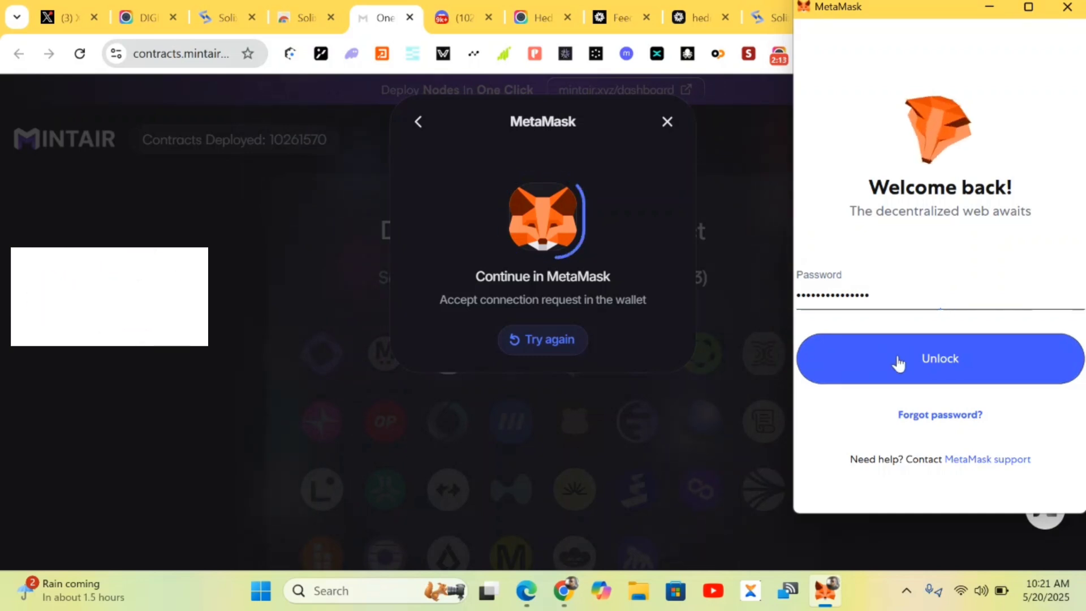
Unlock MetaMask with the entered password to connect it to Mintair
{"action": "left_click", "coordinate": [940, 358]}
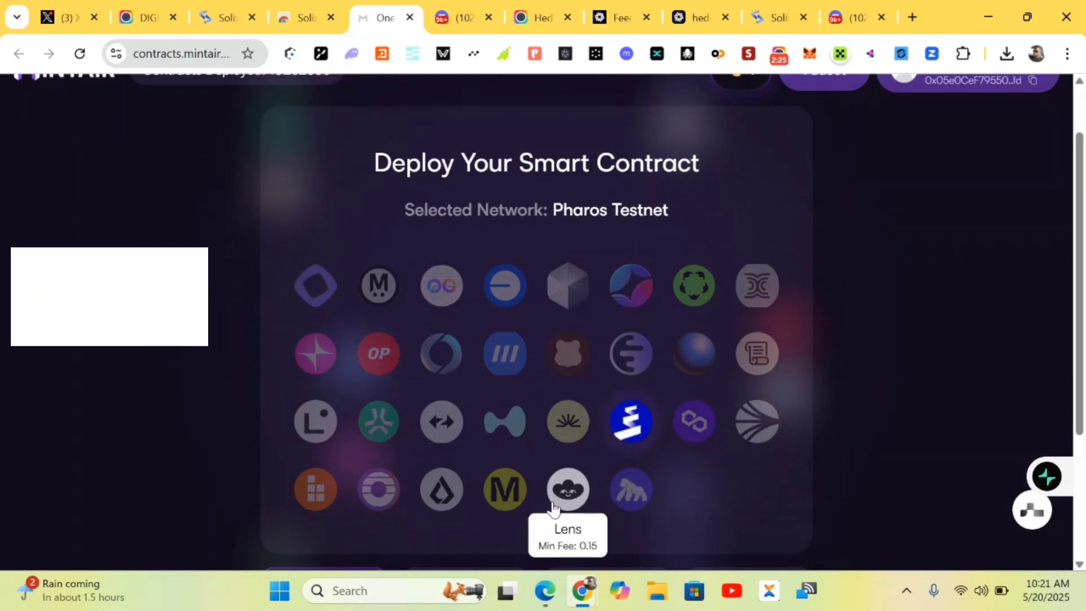
With Timer selected, switch the connected wallet to the Pharos Testnet chain
{"action": "scroll", "scroll_direction": "down", "scroll_amount": 3}
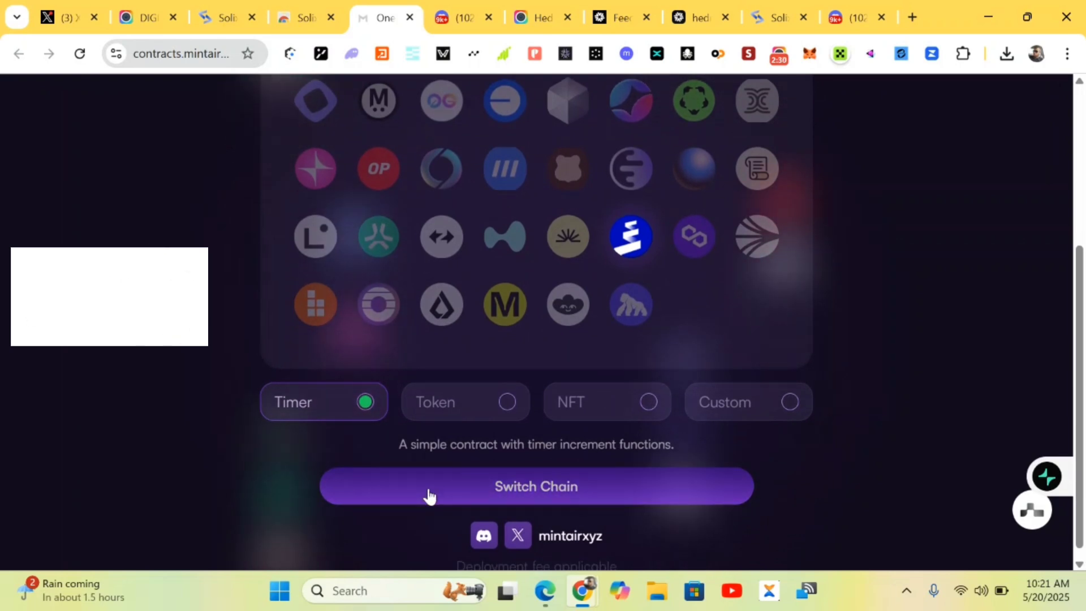
{"action": "left_click", "coordinate": [535, 485]}
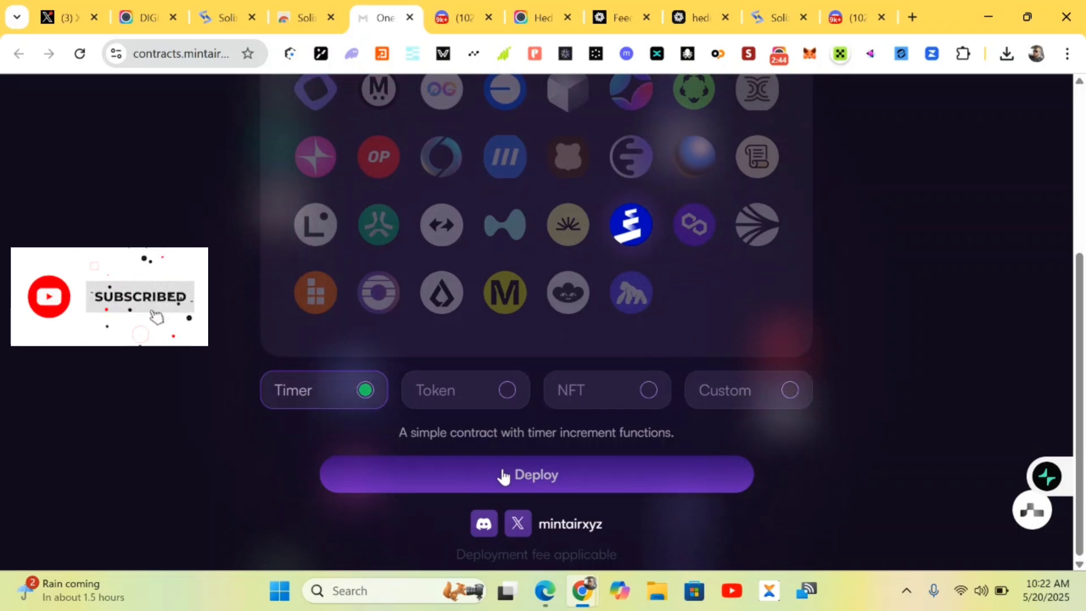
{"action": "mouse_move", "coordinate": [558, 482]}
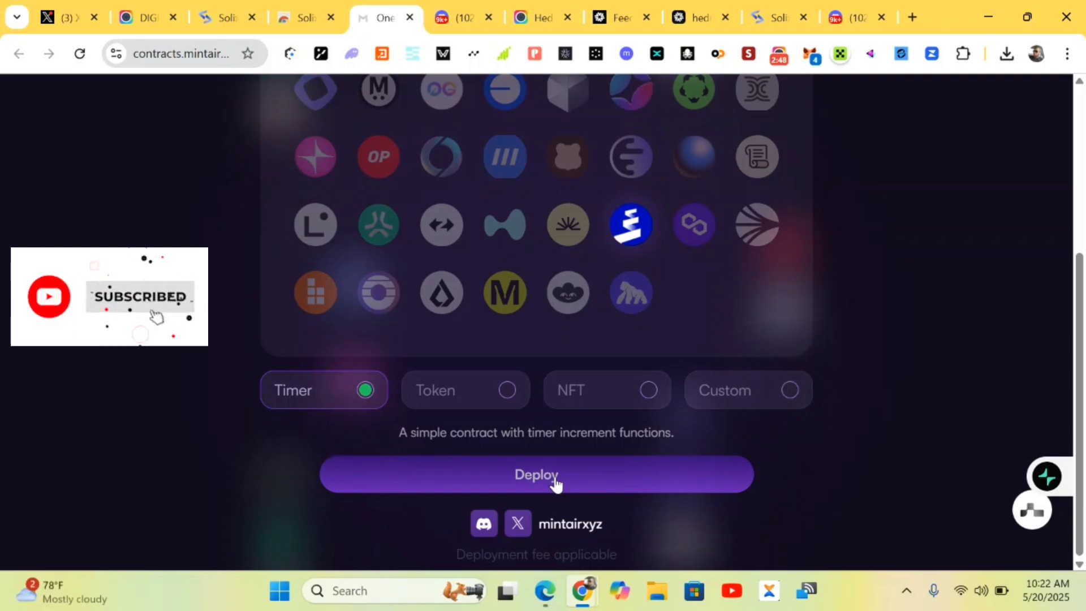
Deploy the Timer contract and confirm the 0.005 PHRS transaction in MetaMask
{"action": "left_click", "coordinate": [535, 475]}
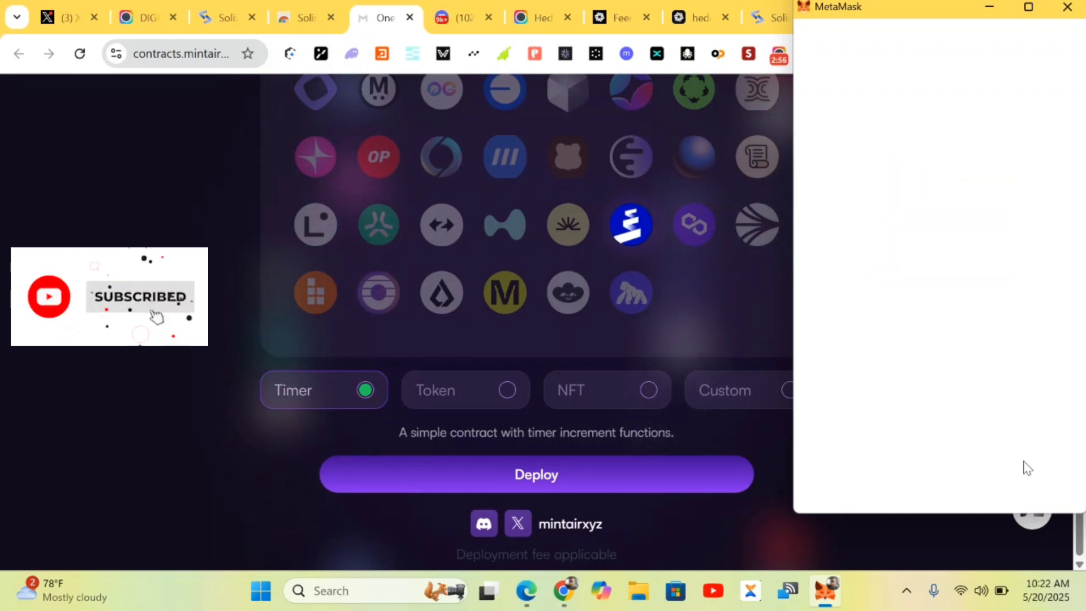
{"action": "left_click", "coordinate": [536, 474]}
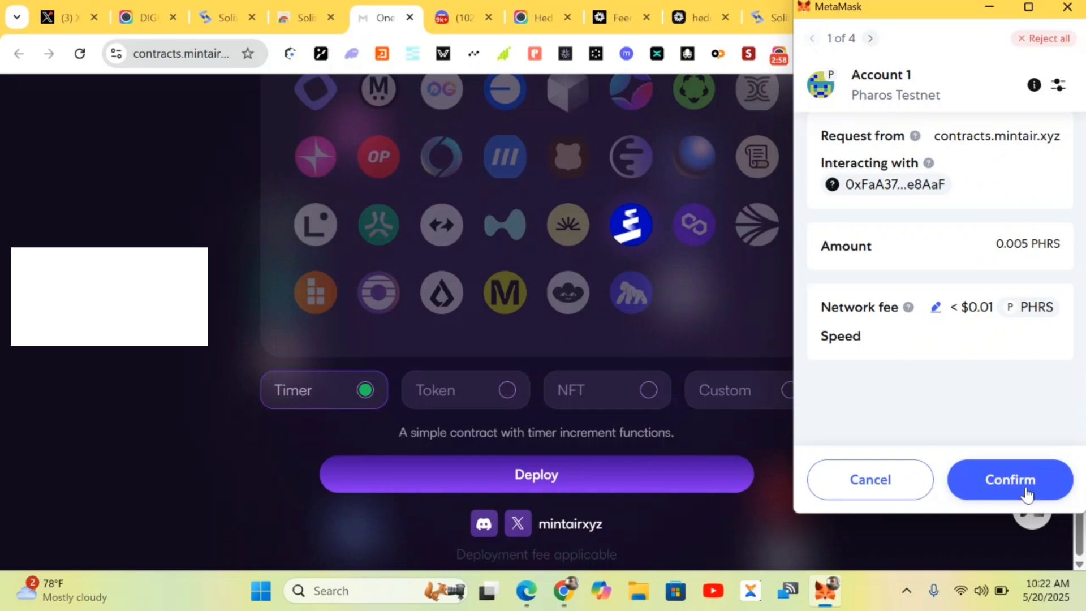
{"action": "left_click", "coordinate": [1009, 479]}
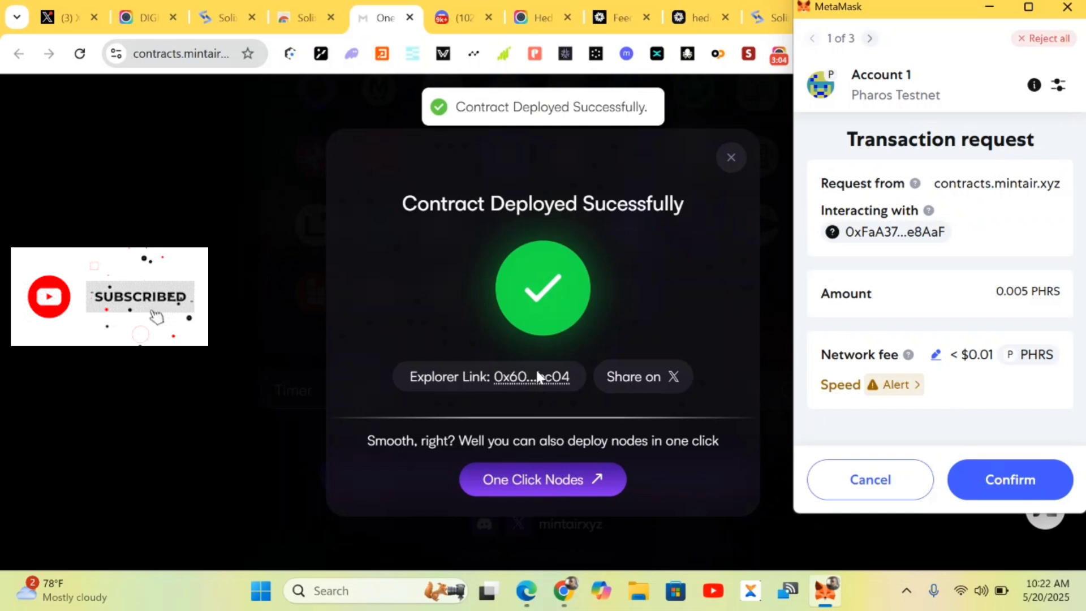
{"action": "left_click", "coordinate": [1008, 479]}
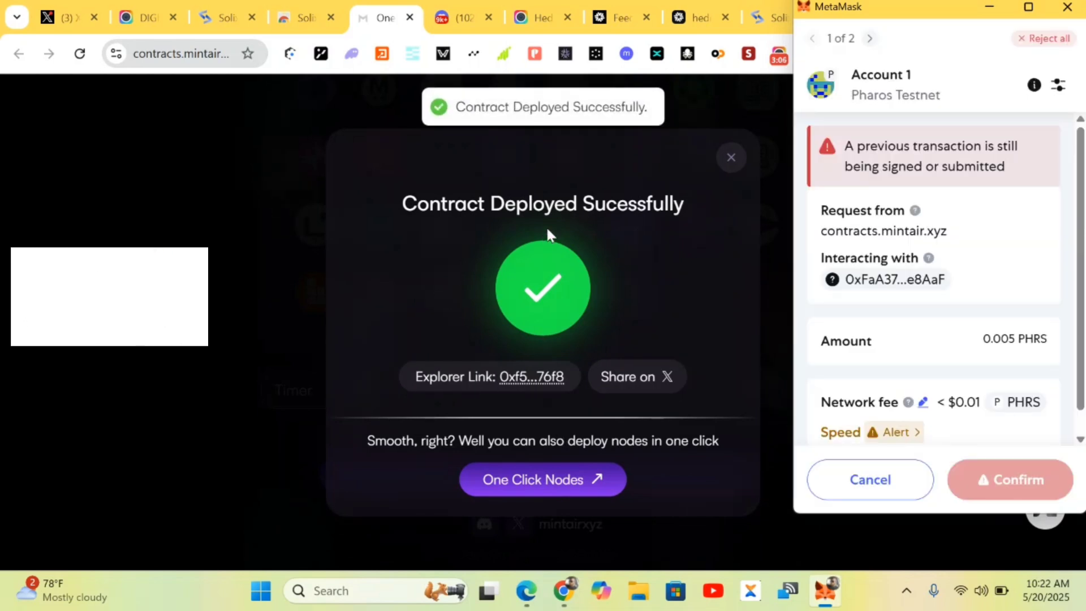